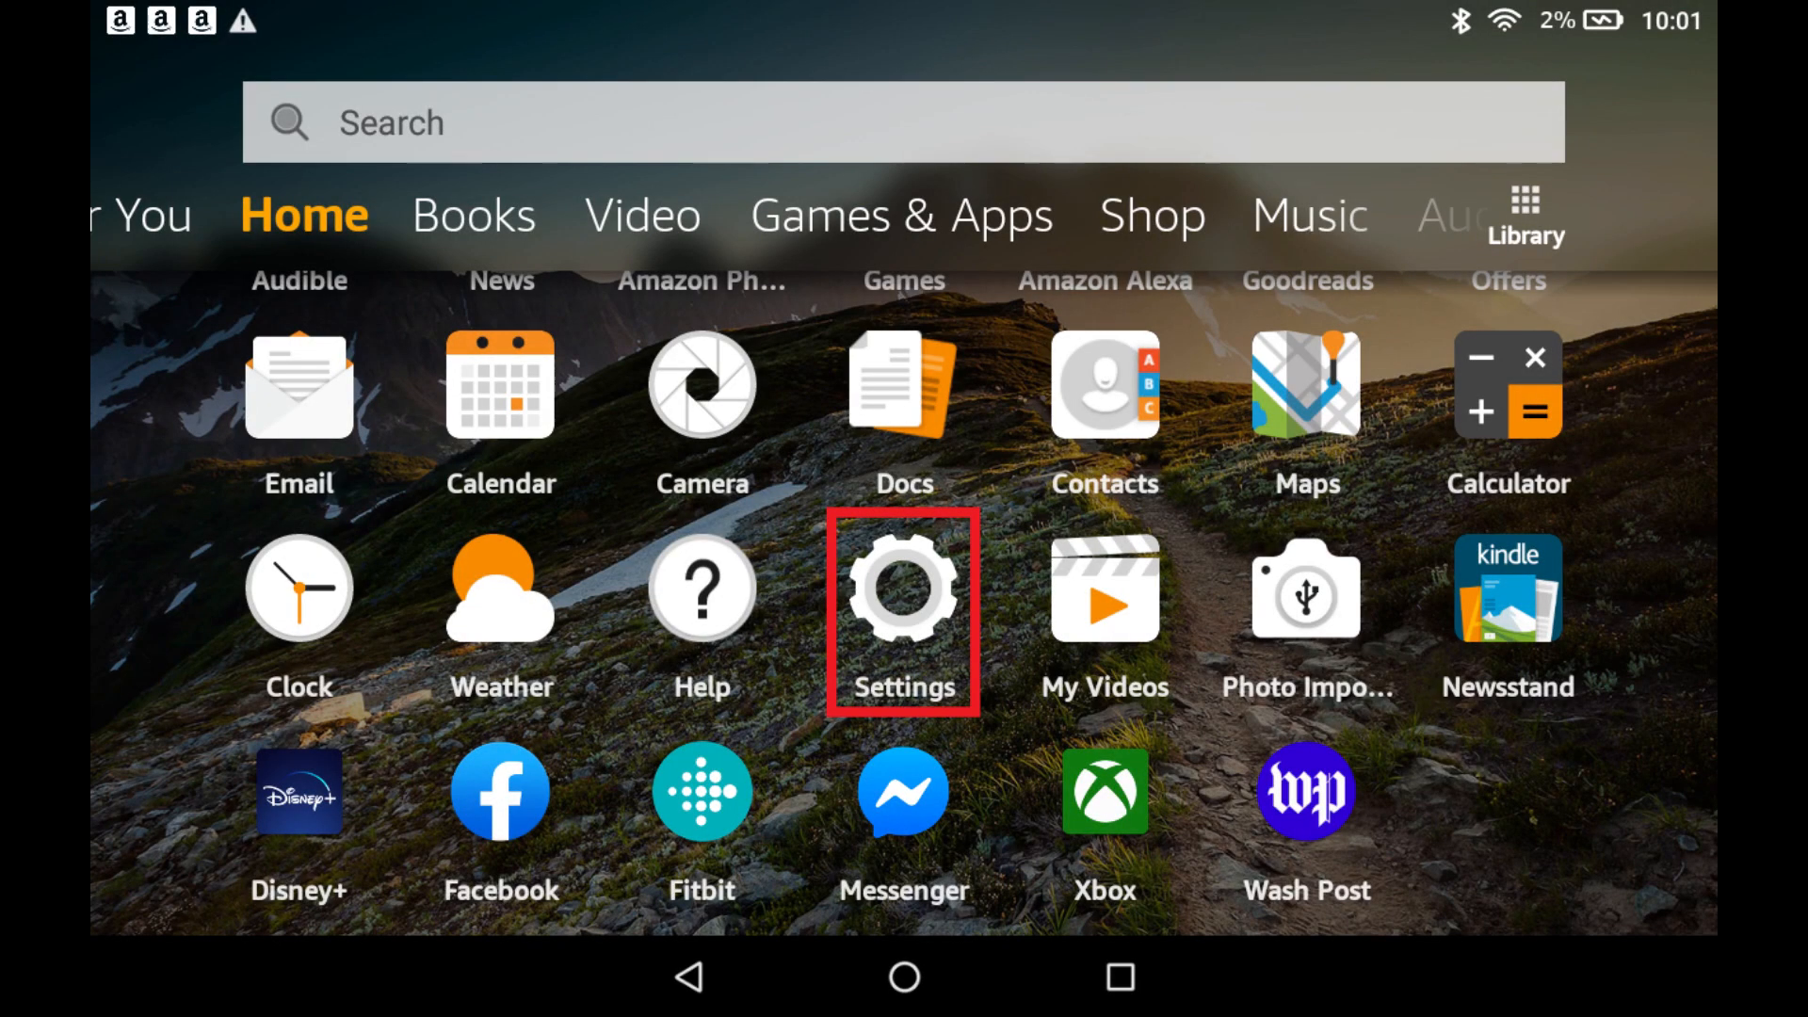
# - Go into Settings and scroll to the Security & Privacy page
pyautogui.click(902, 590)
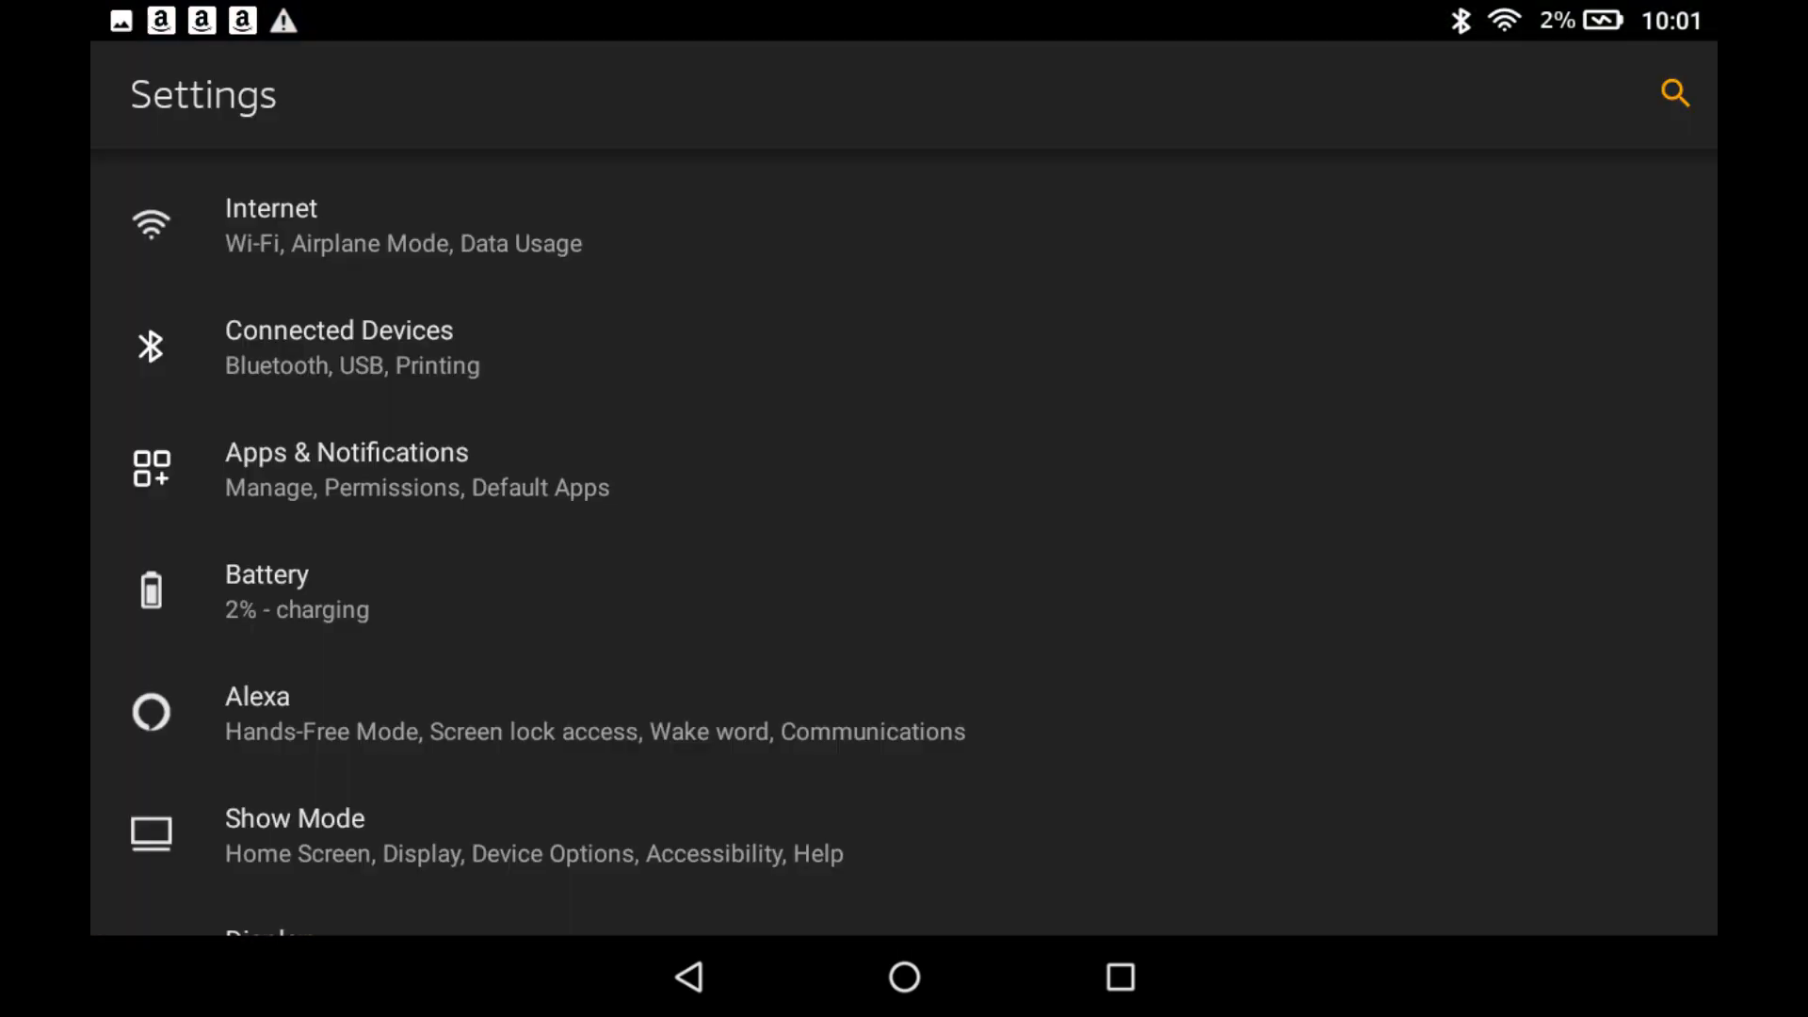
pyautogui.scroll(-3)
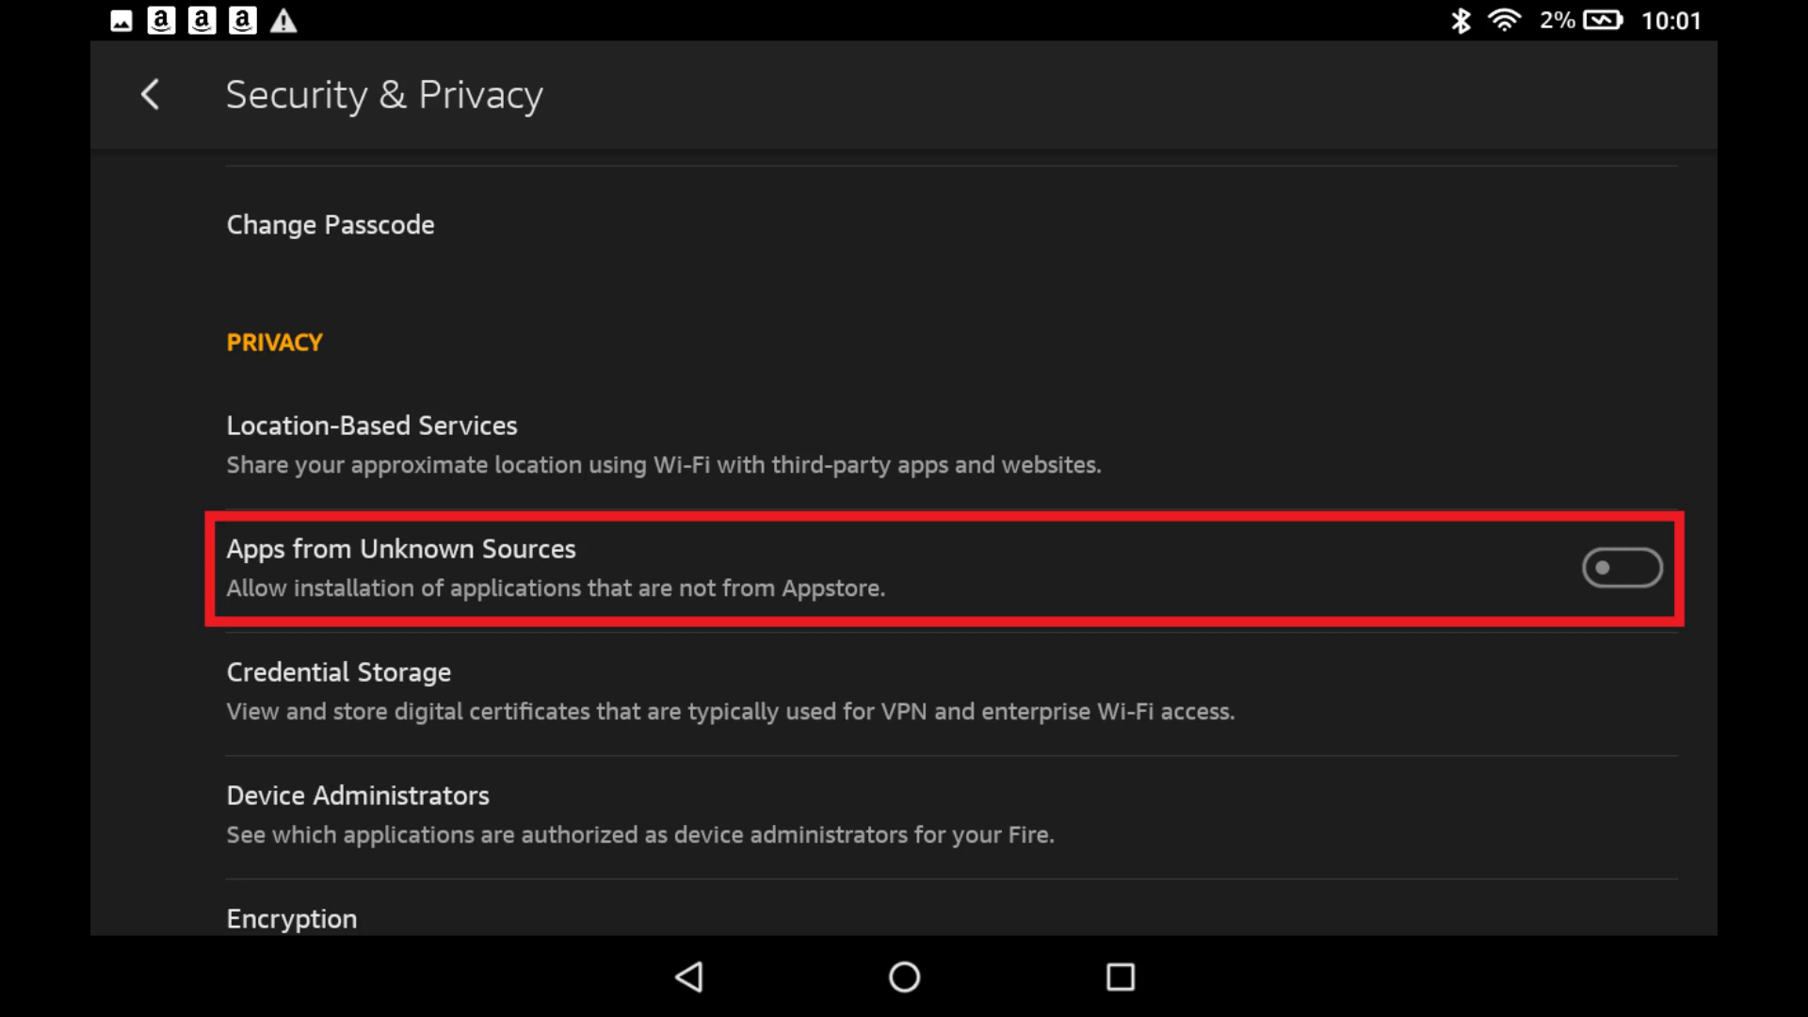
# - Switch on Apps from Unknown Sources and accept the security warning
pyautogui.click(1622, 567)
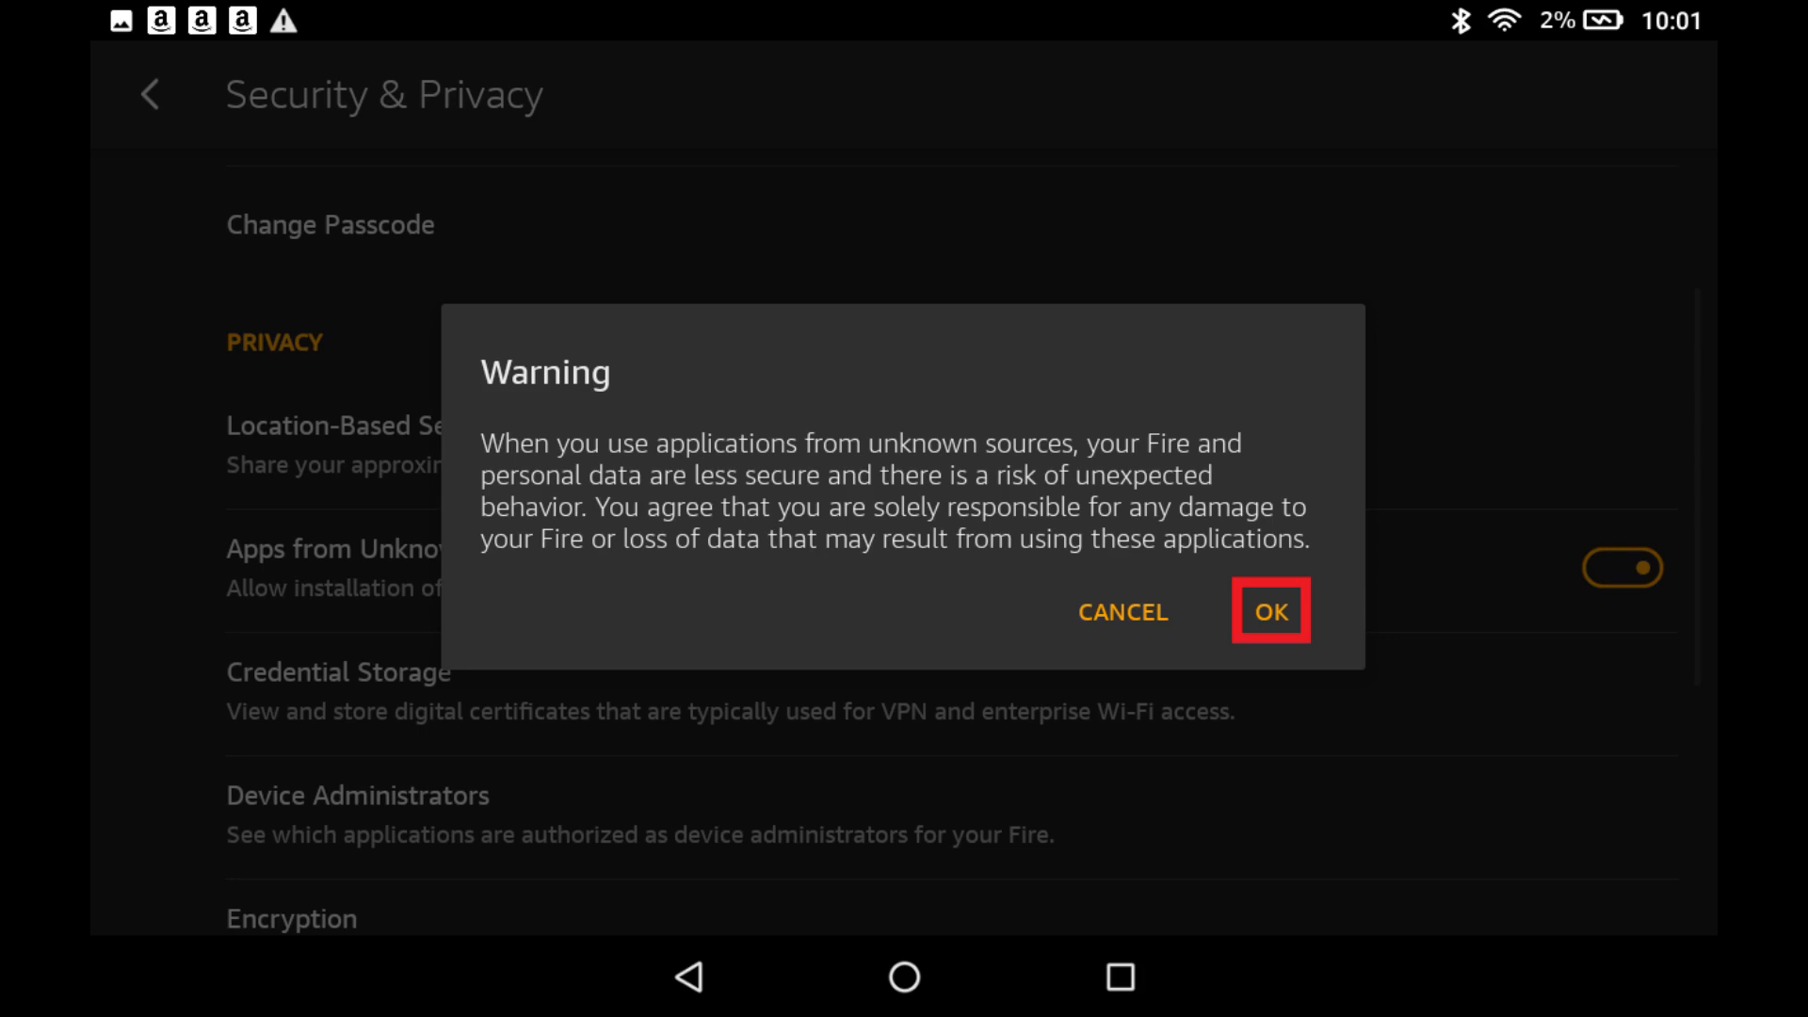
pyautogui.click(1270, 610)
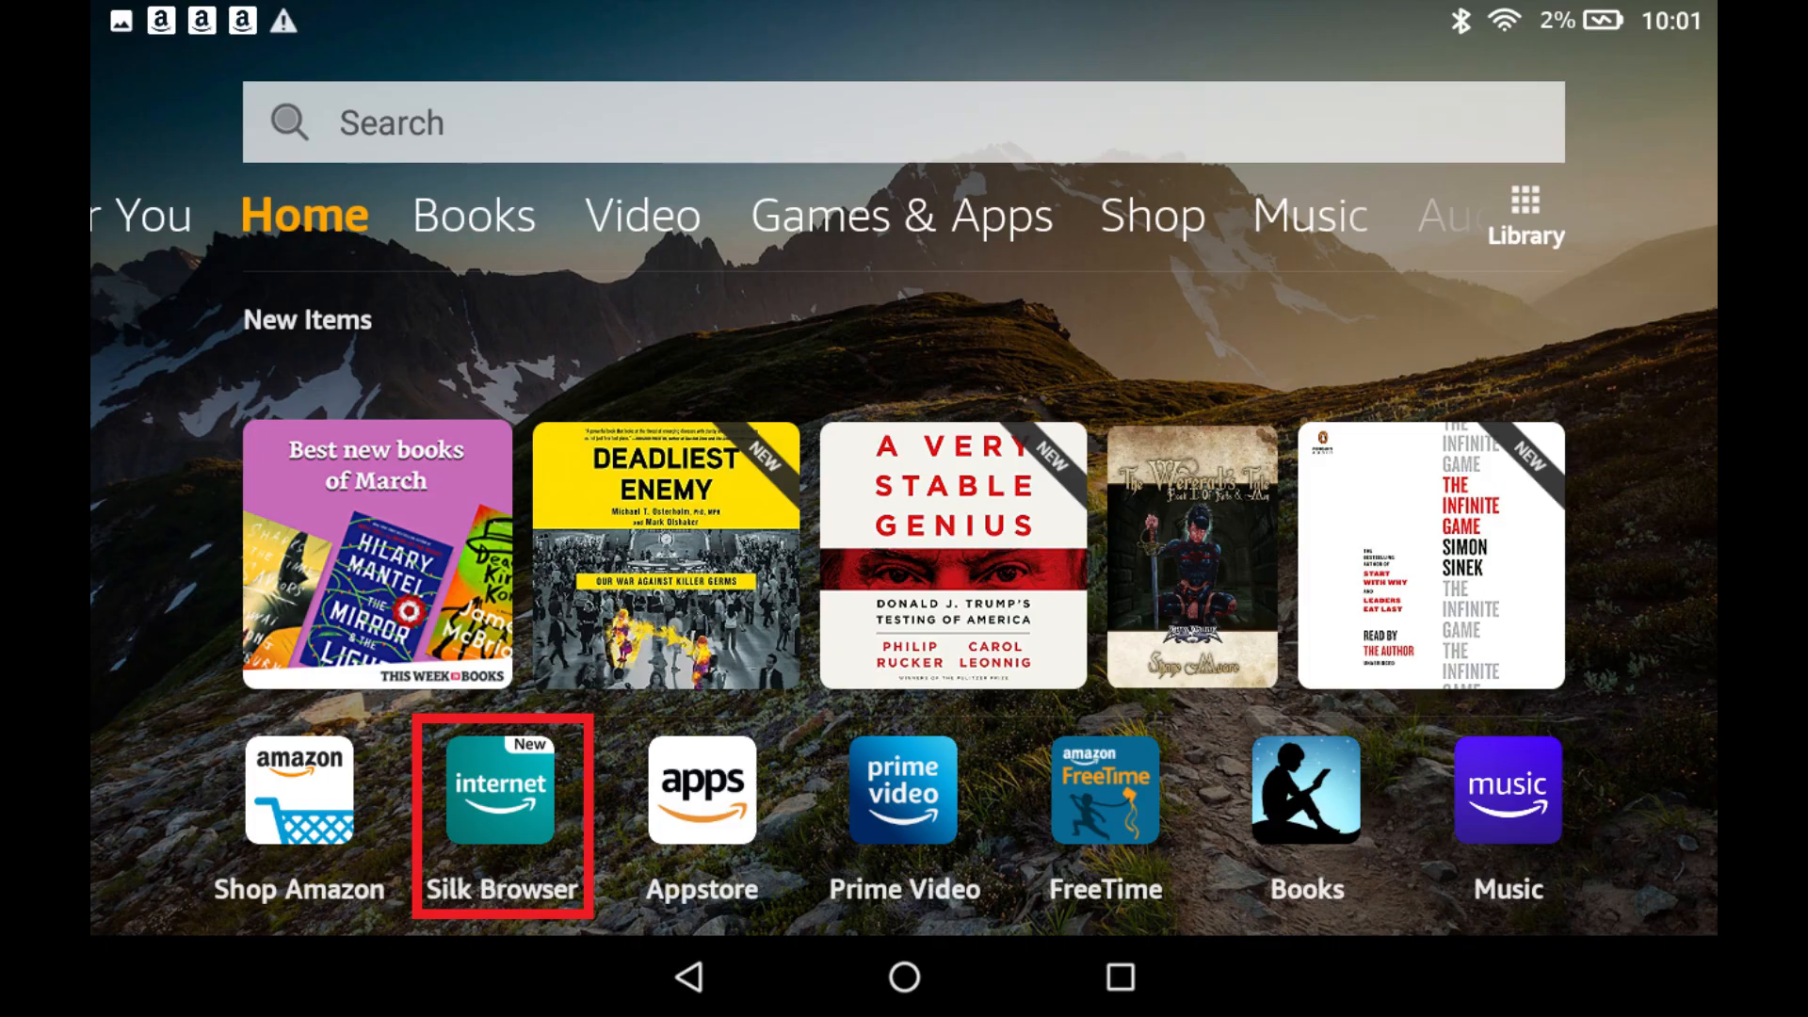
# - Download the Google Account Manager 5.1-1743759 APK from APKMirror in Silk Browser, keeping the file
pyautogui.click(501, 790)
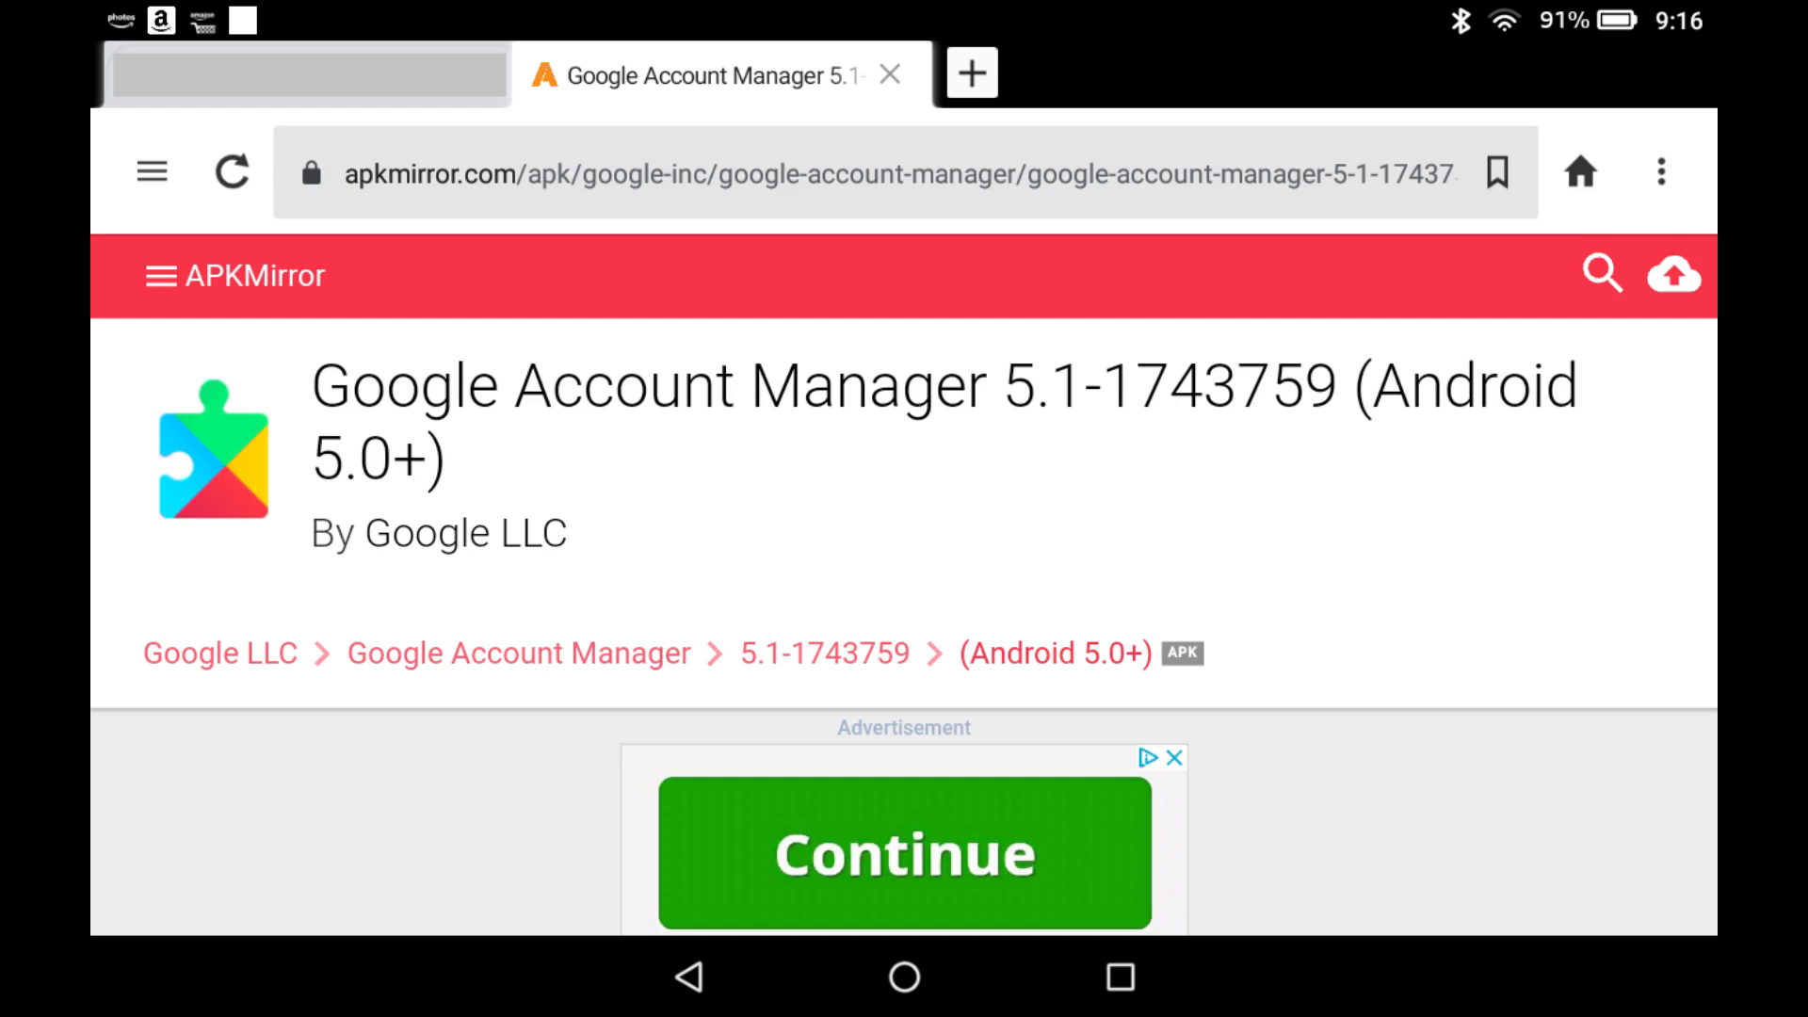
pyautogui.scroll(-3)
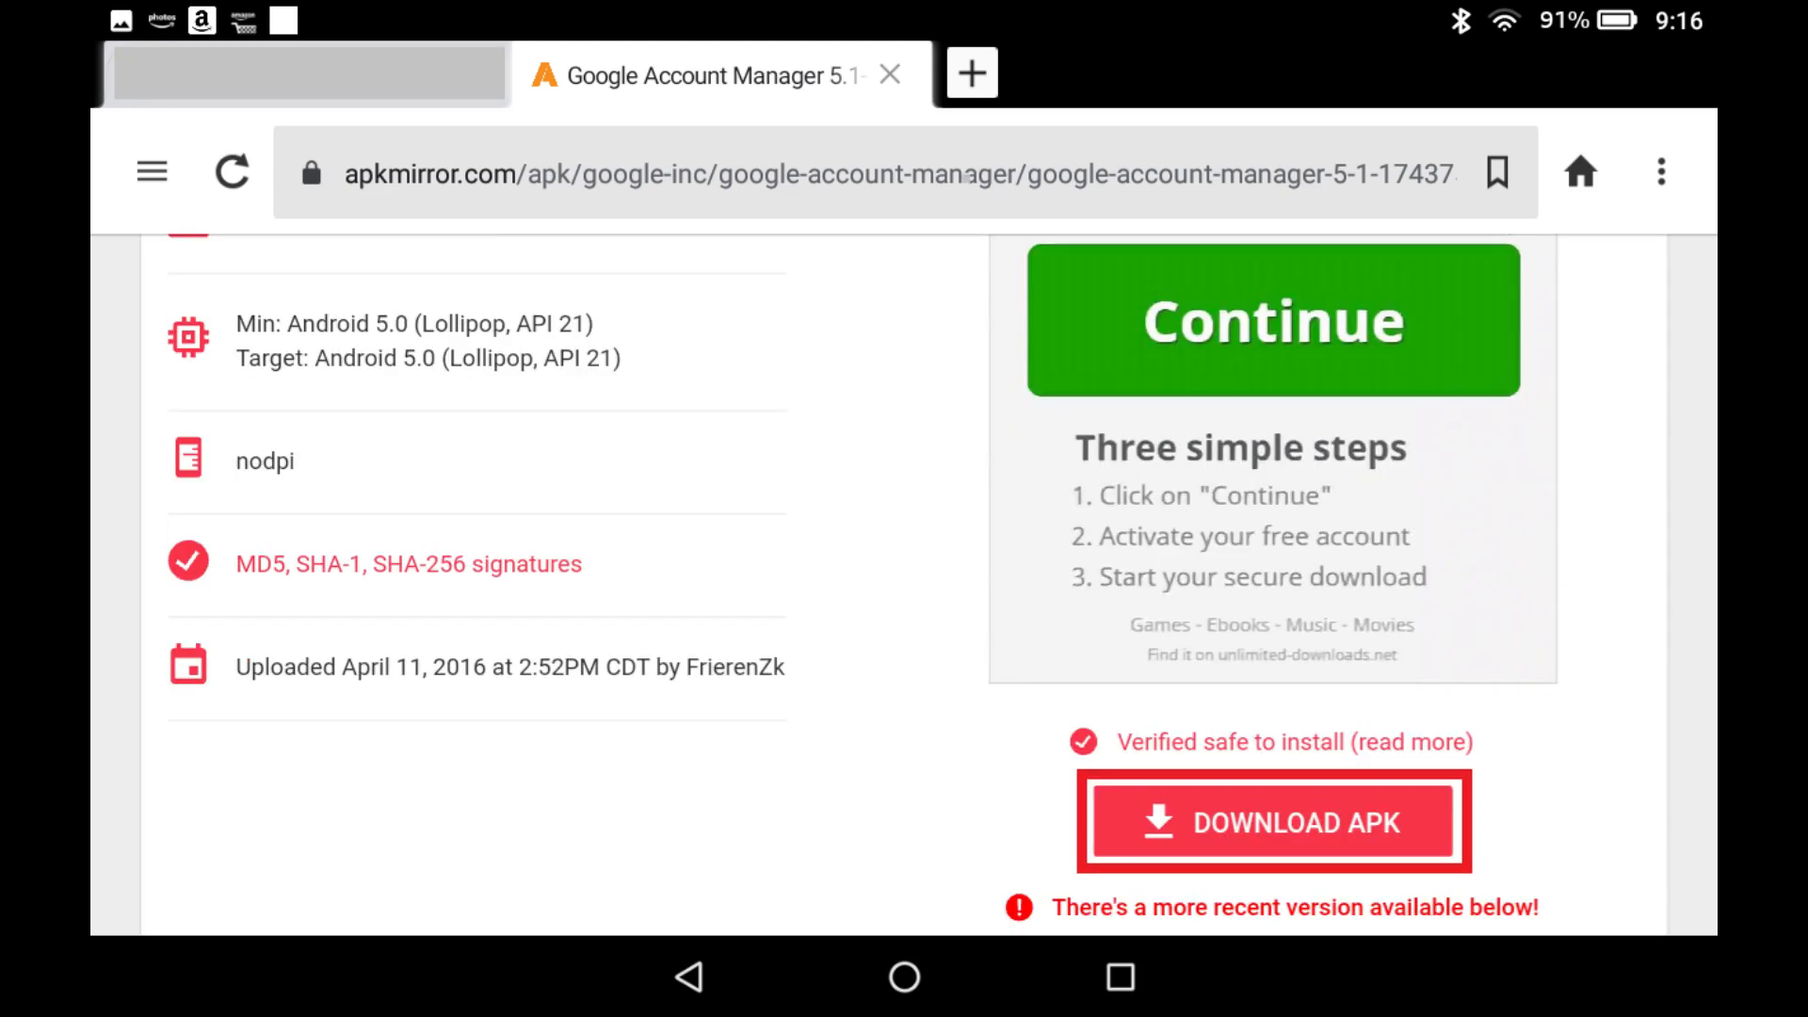
pyautogui.click(1272, 821)
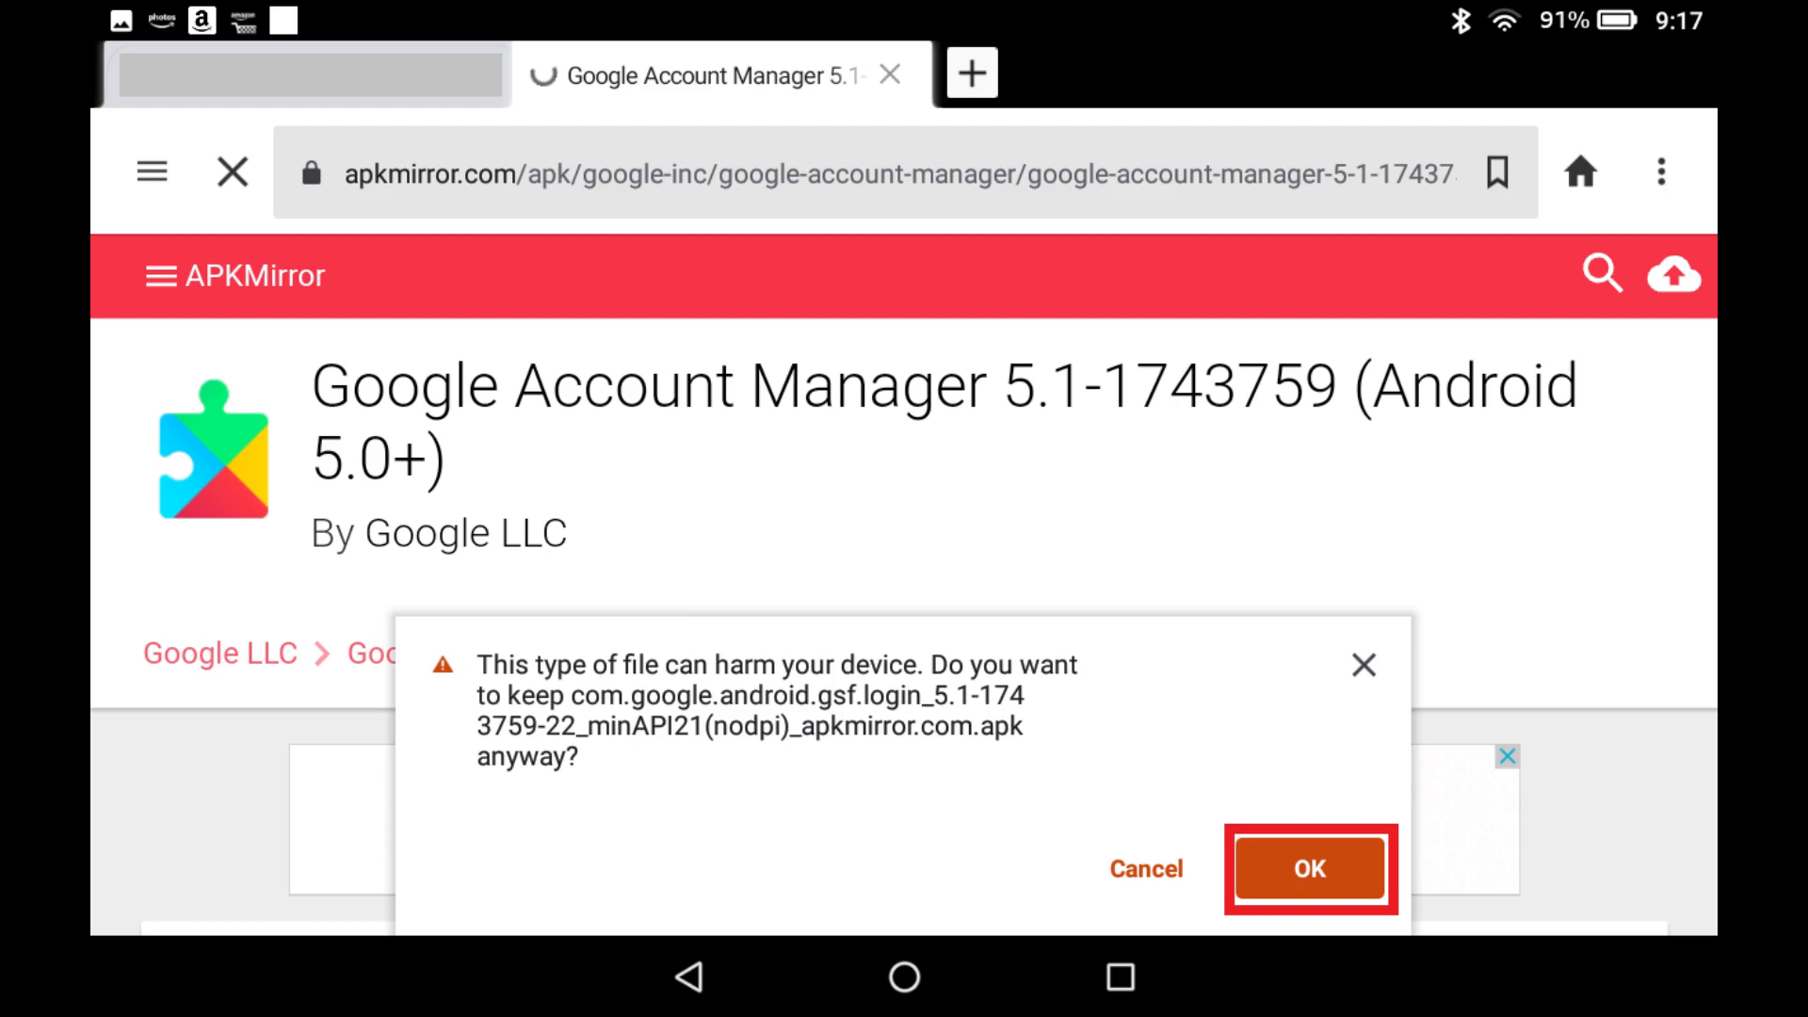
pyautogui.click(1309, 868)
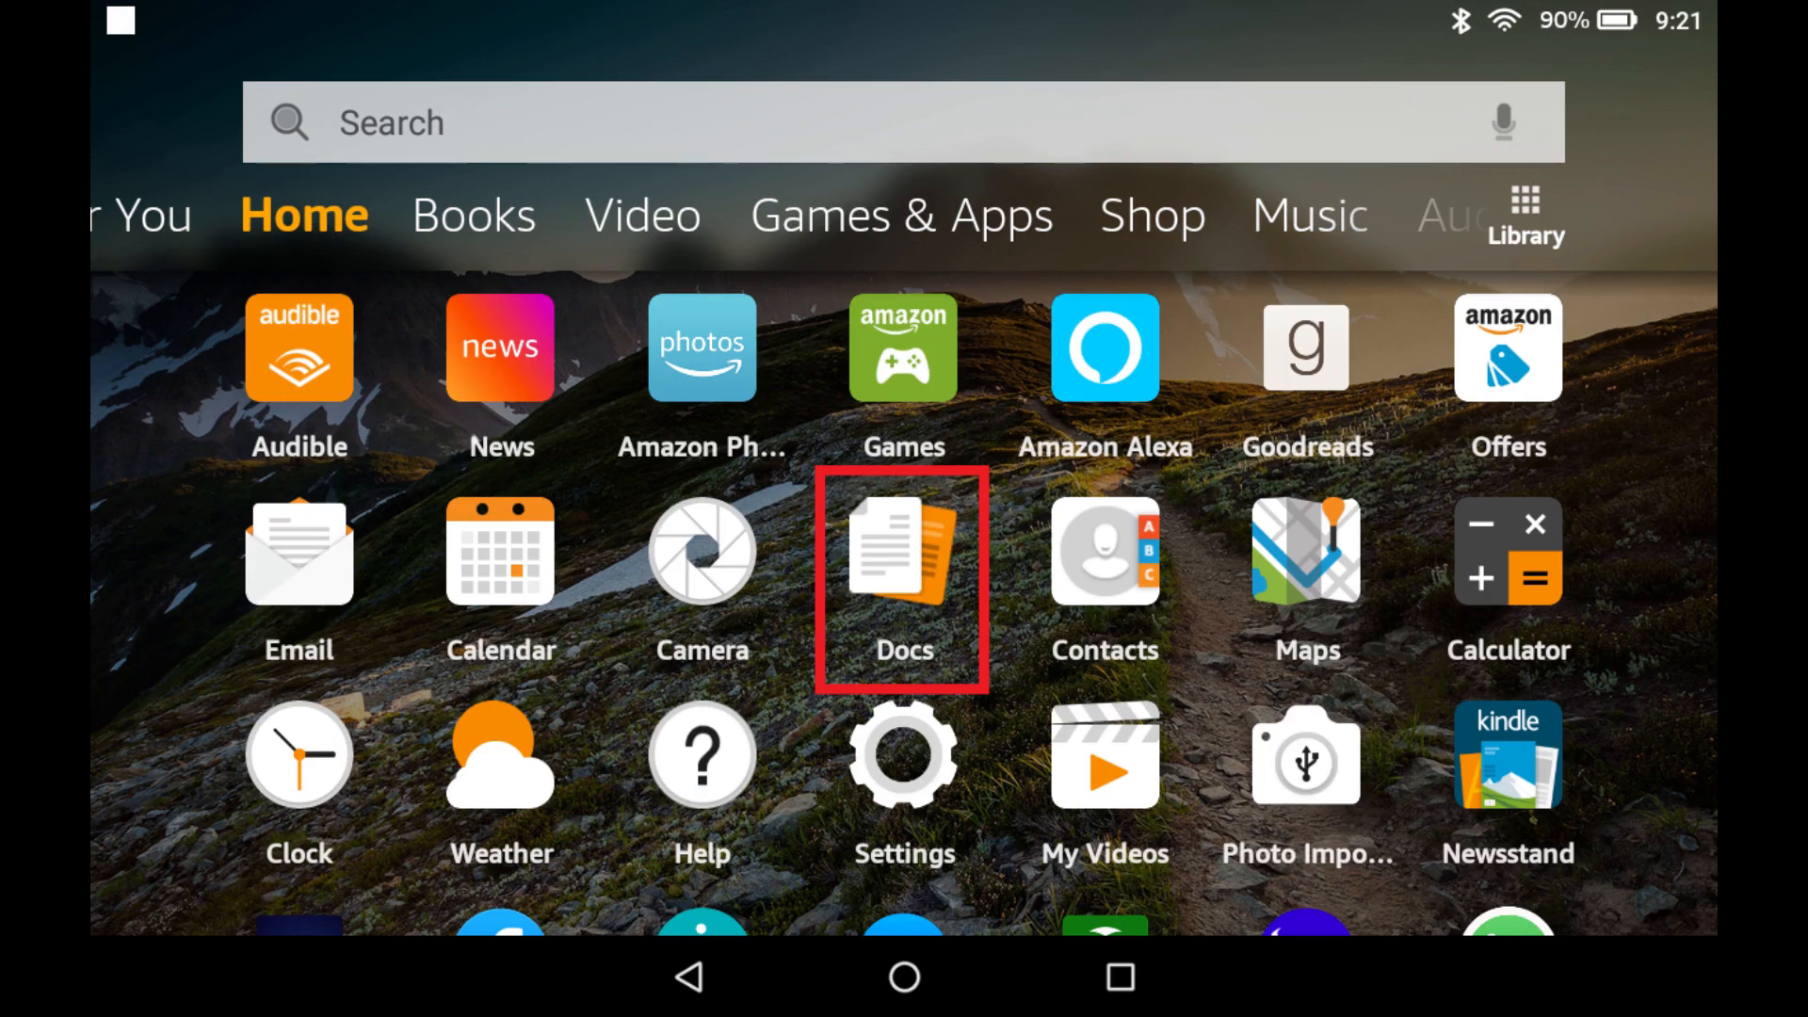
# - Show the Download folder in Docs local storage listing the four APK files
pyautogui.click(902, 551)
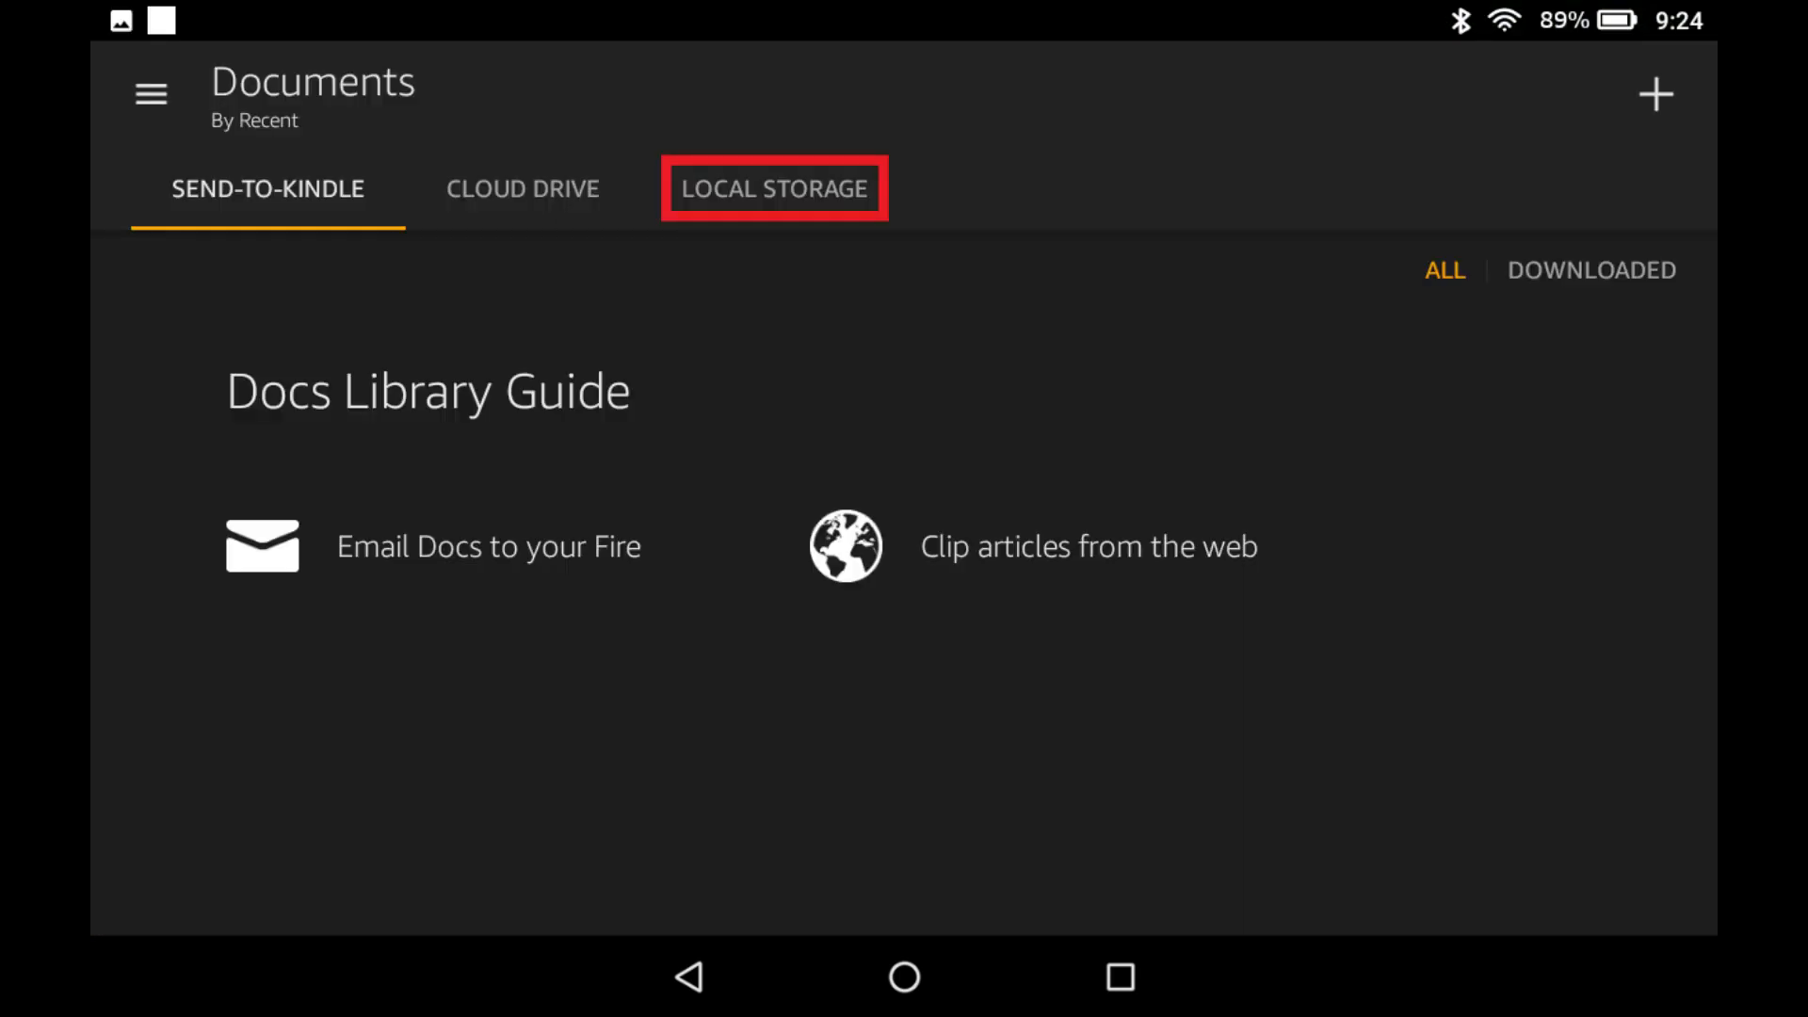
pyautogui.click(774, 188)
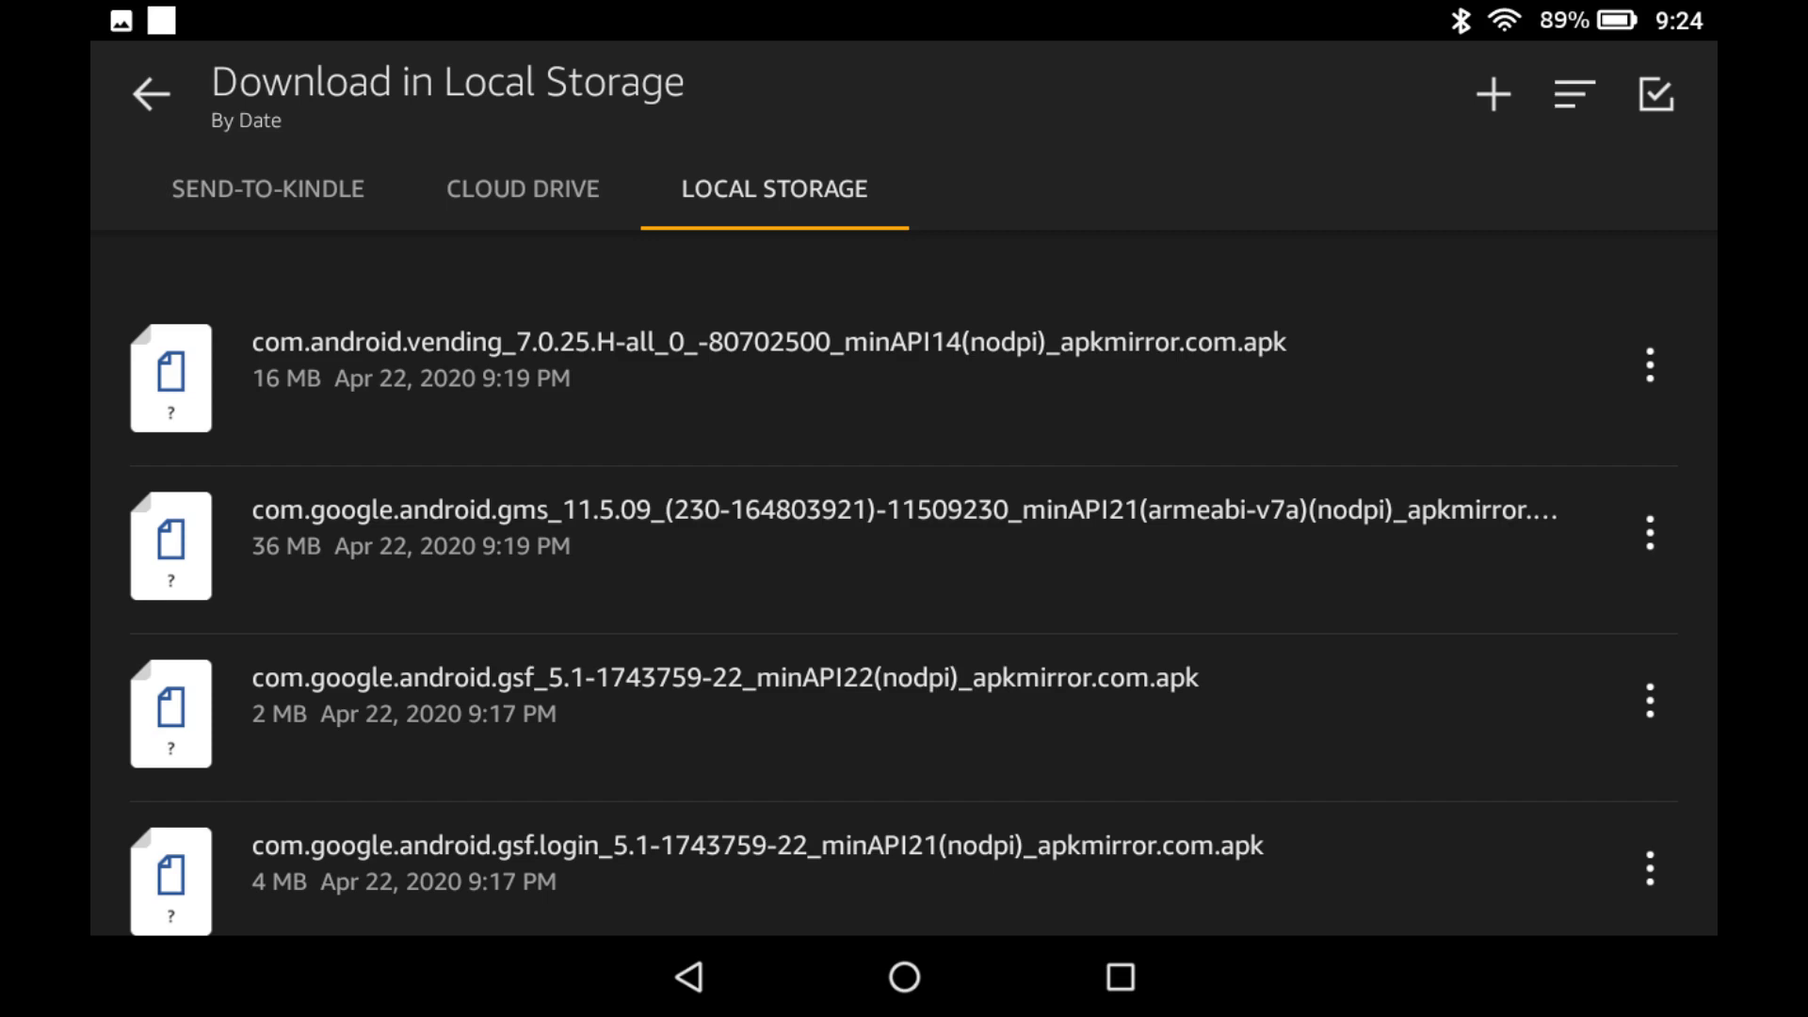
pyautogui.click(750, 880)
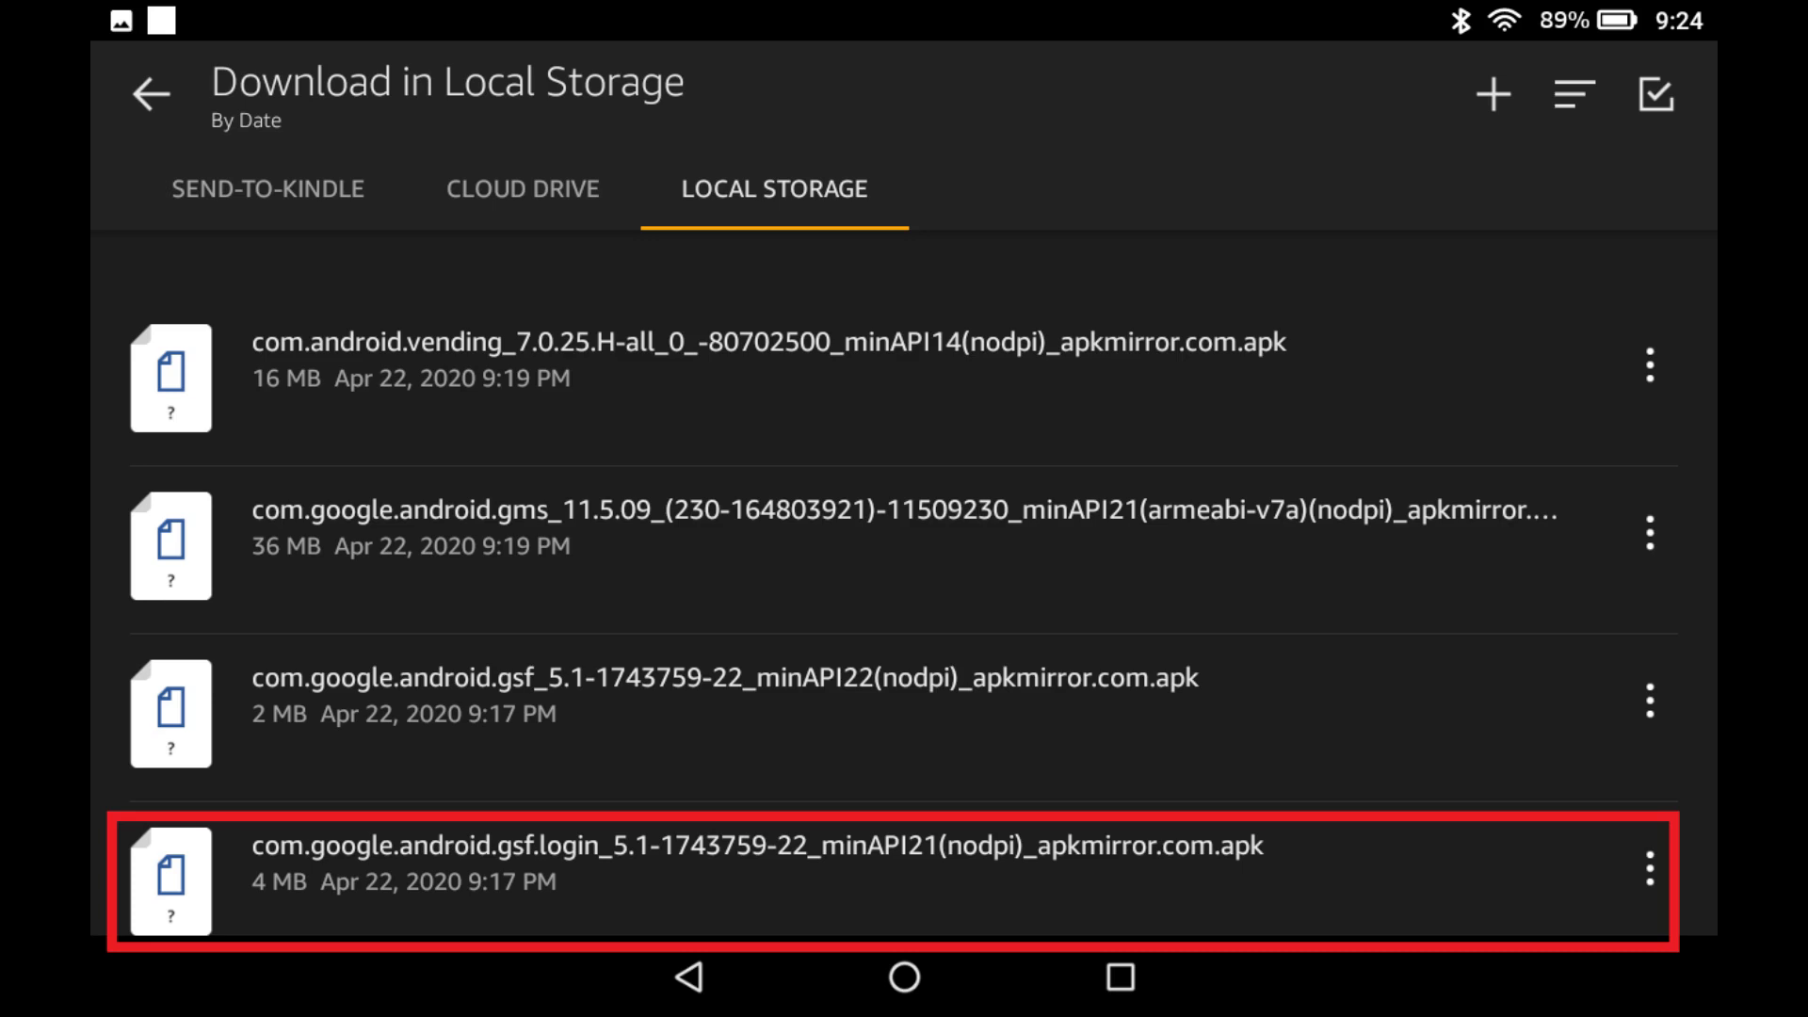
# - Install Google Account Manager from the gsf.login APK and finish with DONE
pyautogui.click(757, 863)
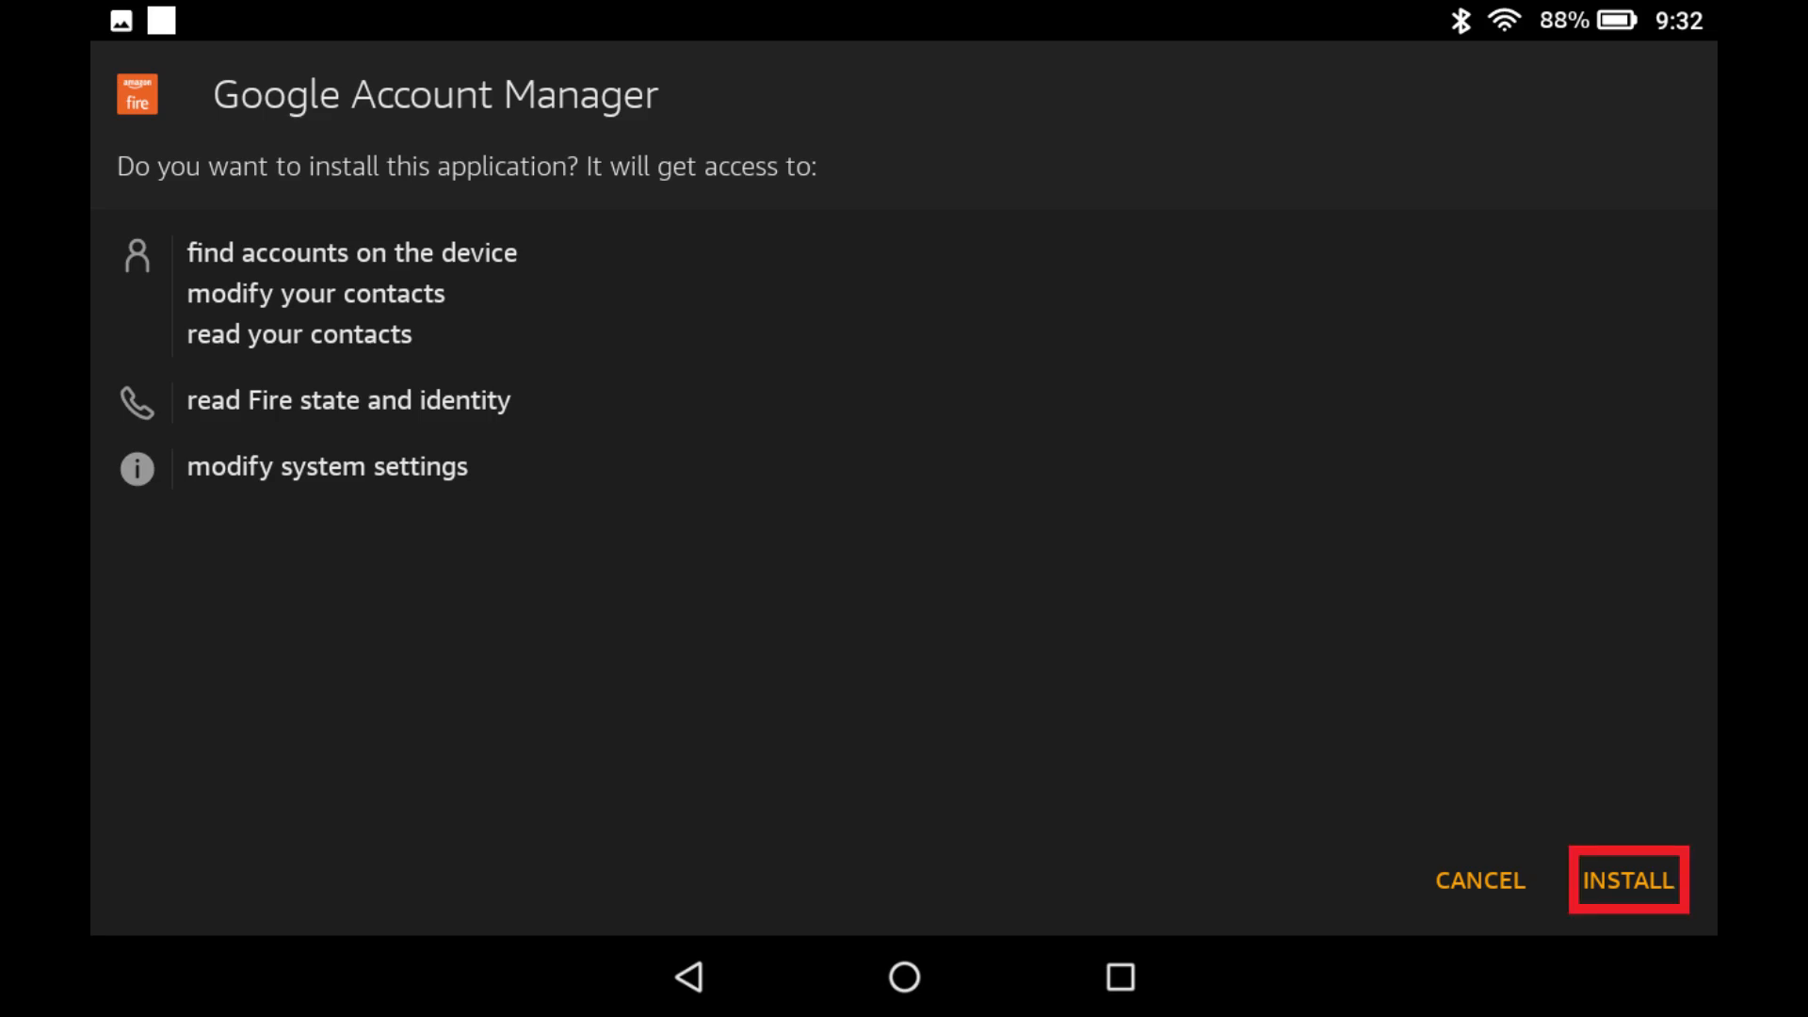
pyautogui.click(1627, 880)
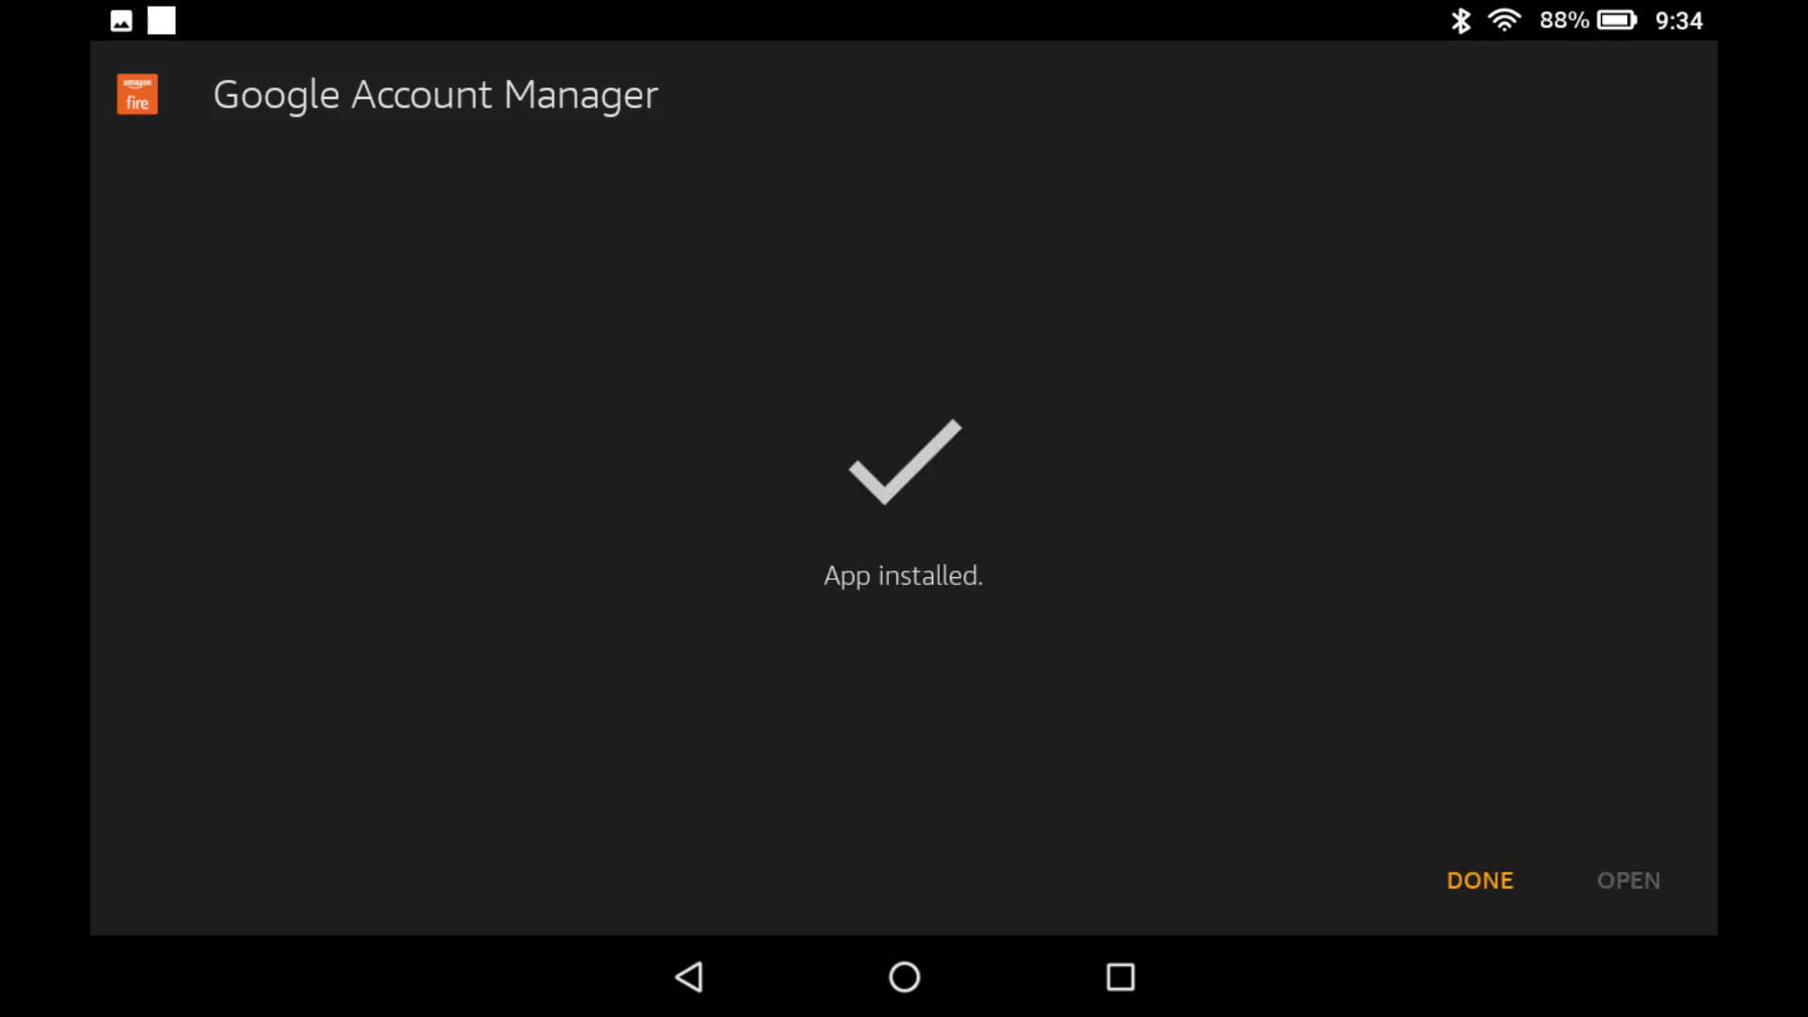
pyautogui.click(1481, 879)
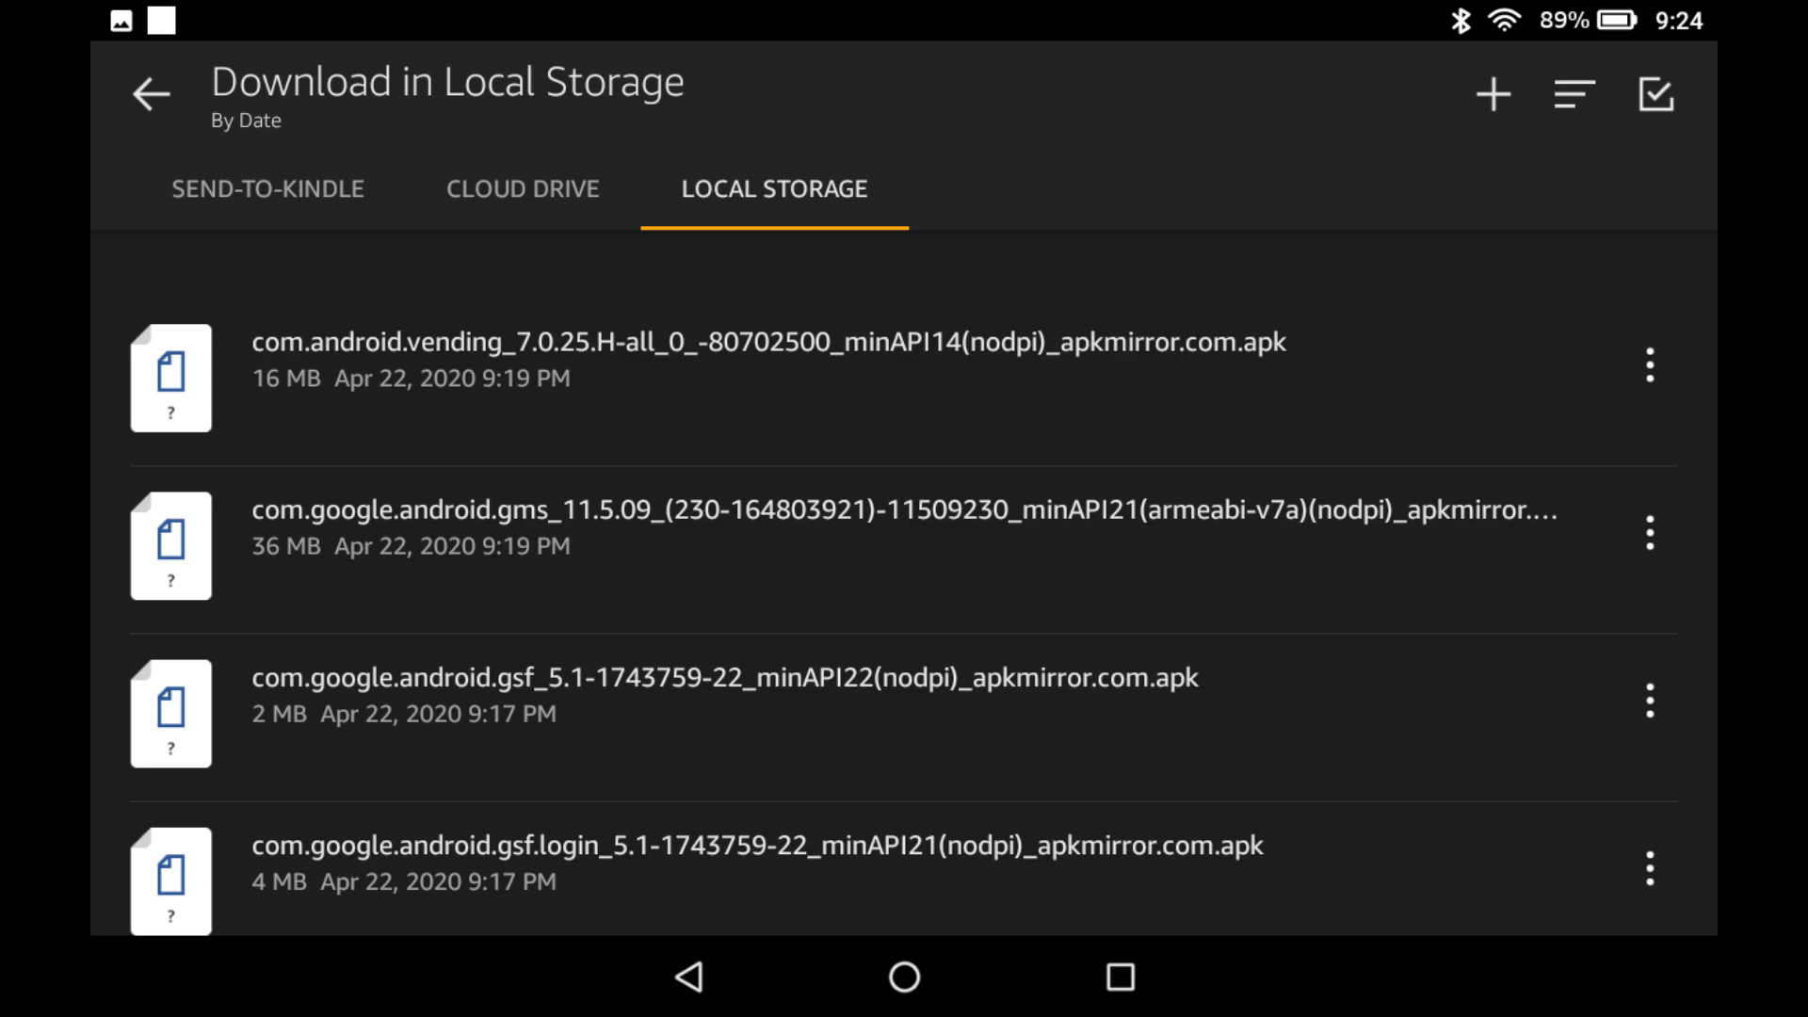
# - Return to the home app grid where the Play Store icon now appears
pyautogui.click(903, 978)
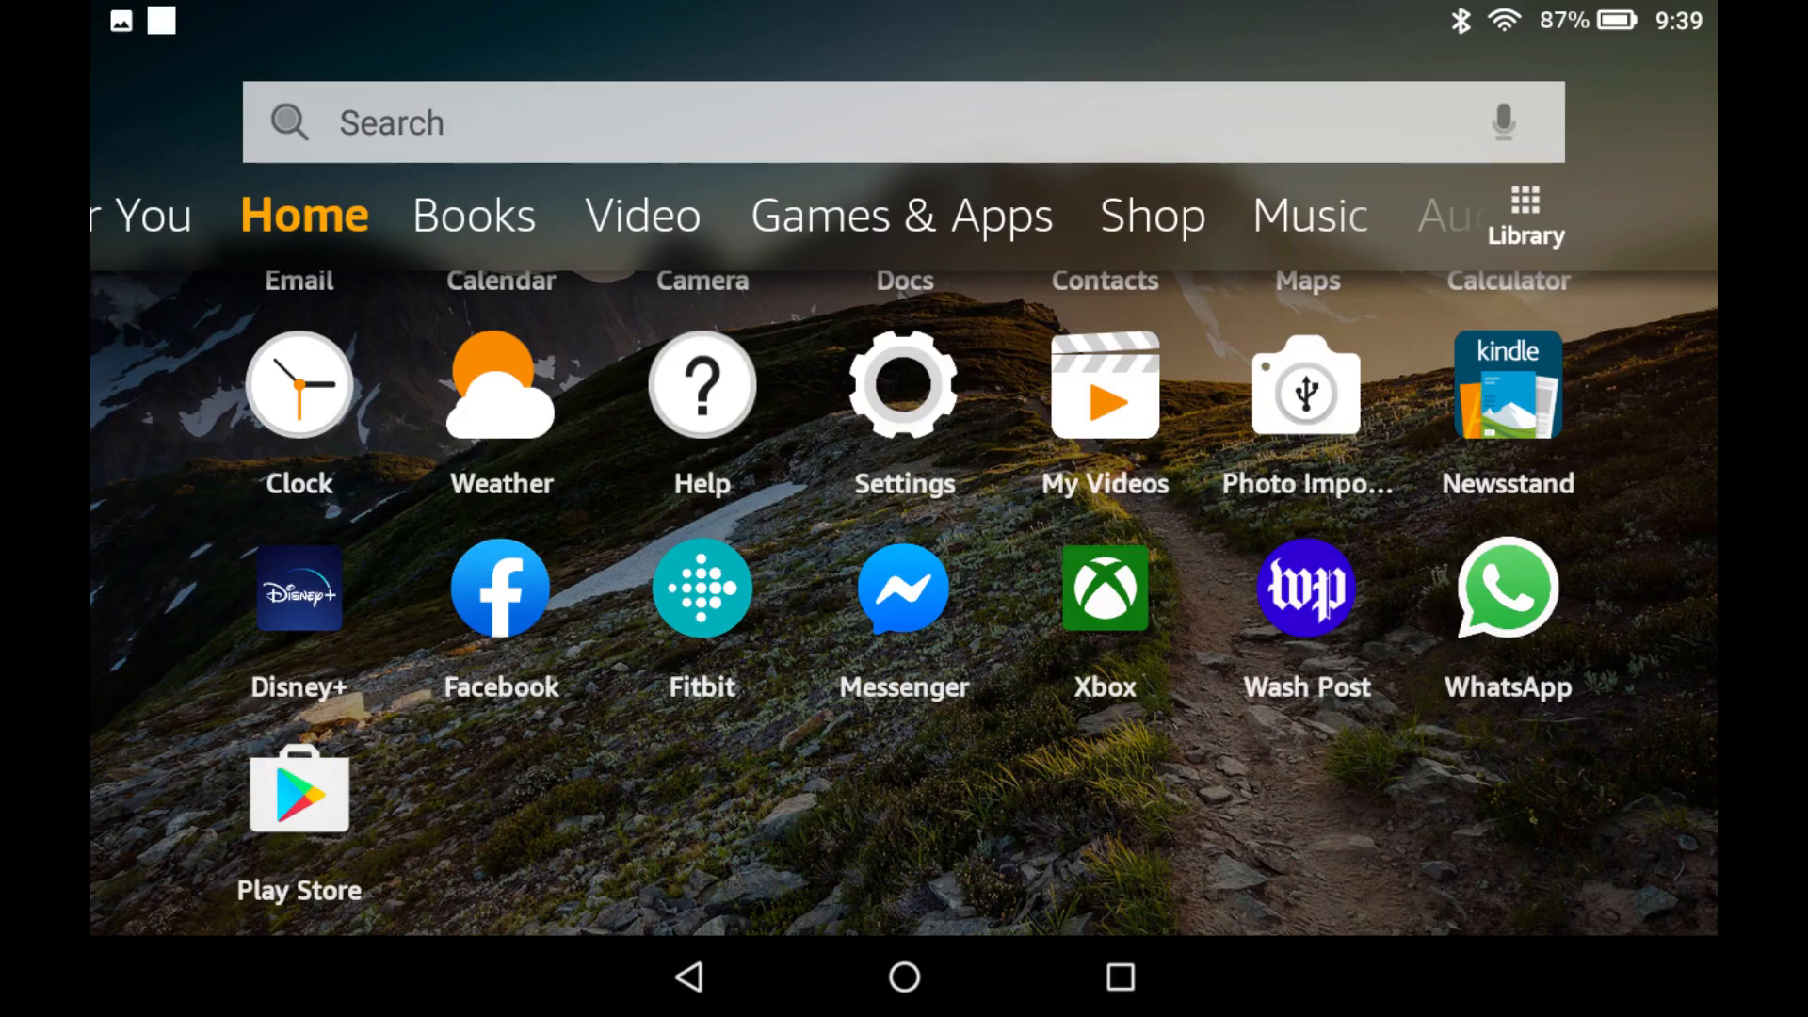